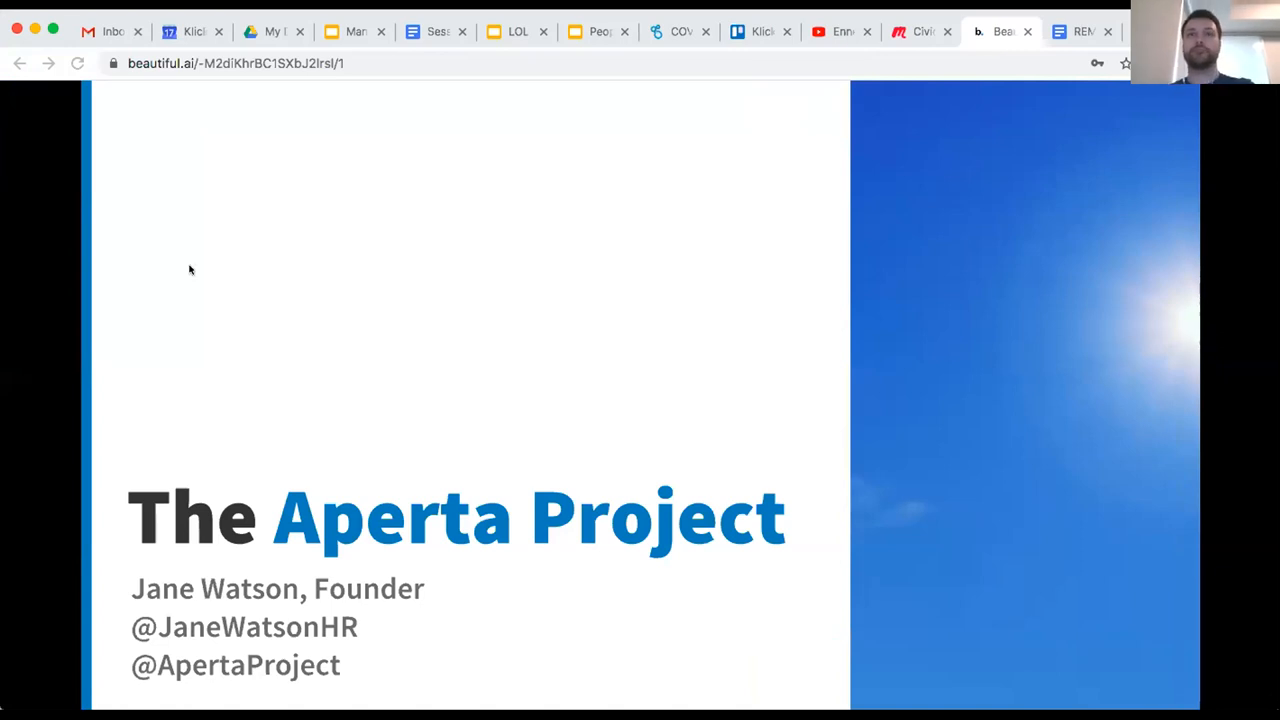
{"action": "mouse_move", "coordinate": [122, 104]}
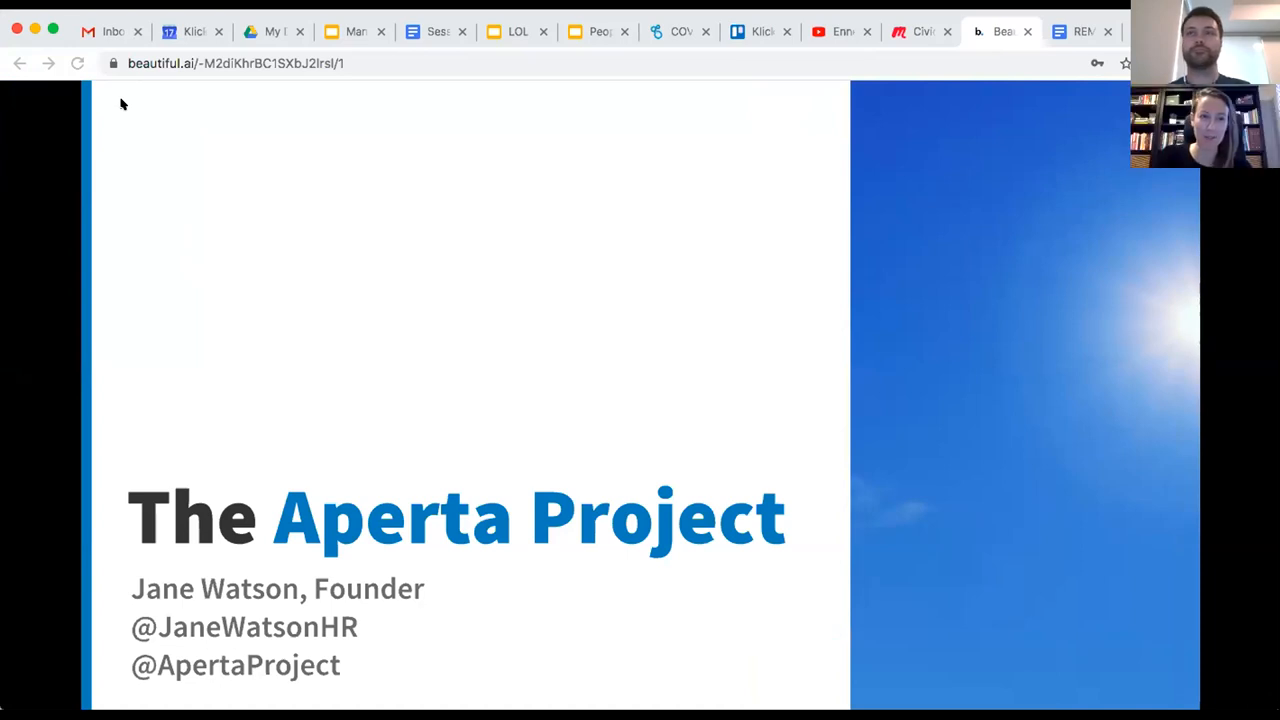
{"action": "mouse_move", "coordinate": [84, 326]}
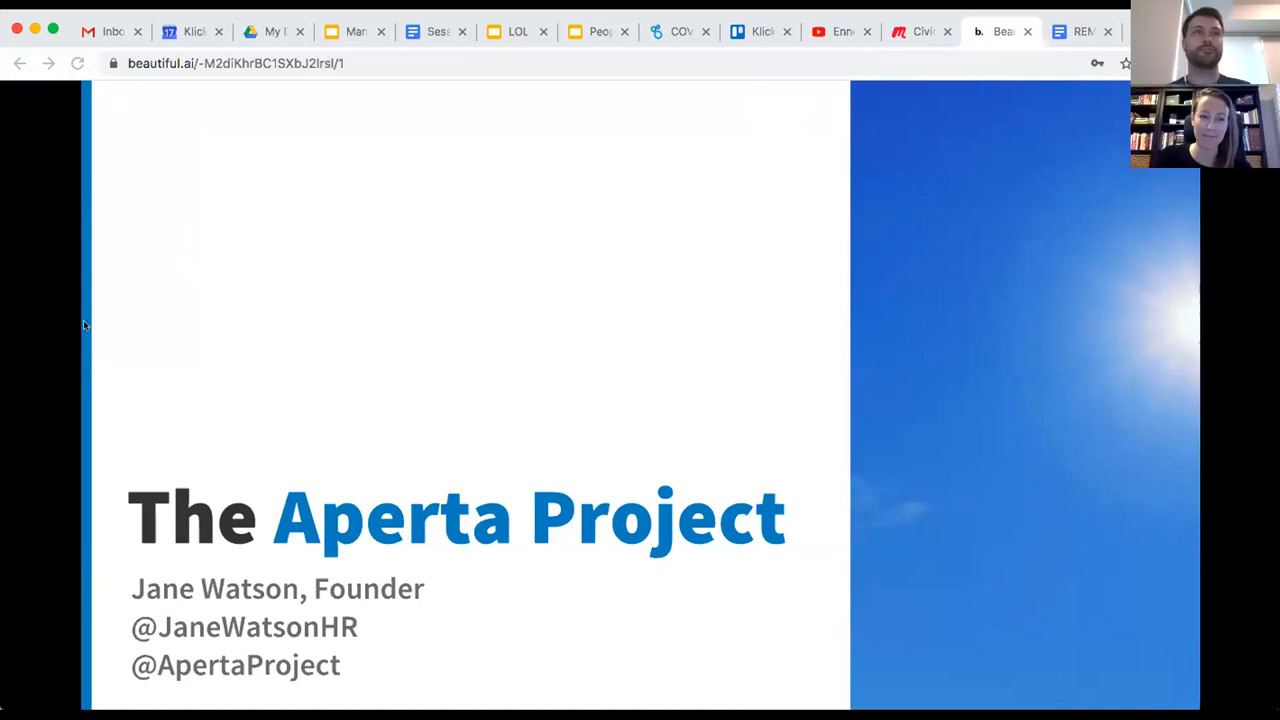
{"action": "mouse_move", "coordinate": [208, 400]}
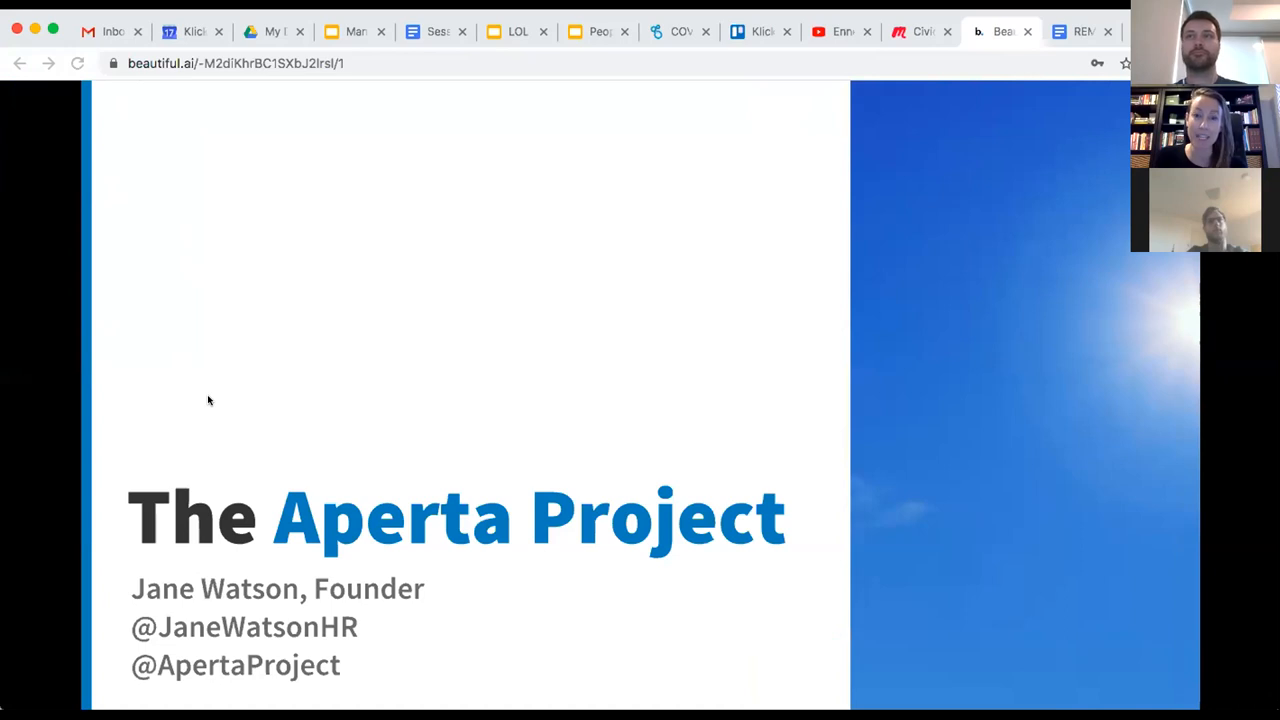
{"action": "mouse_move", "coordinate": [888, 48]}
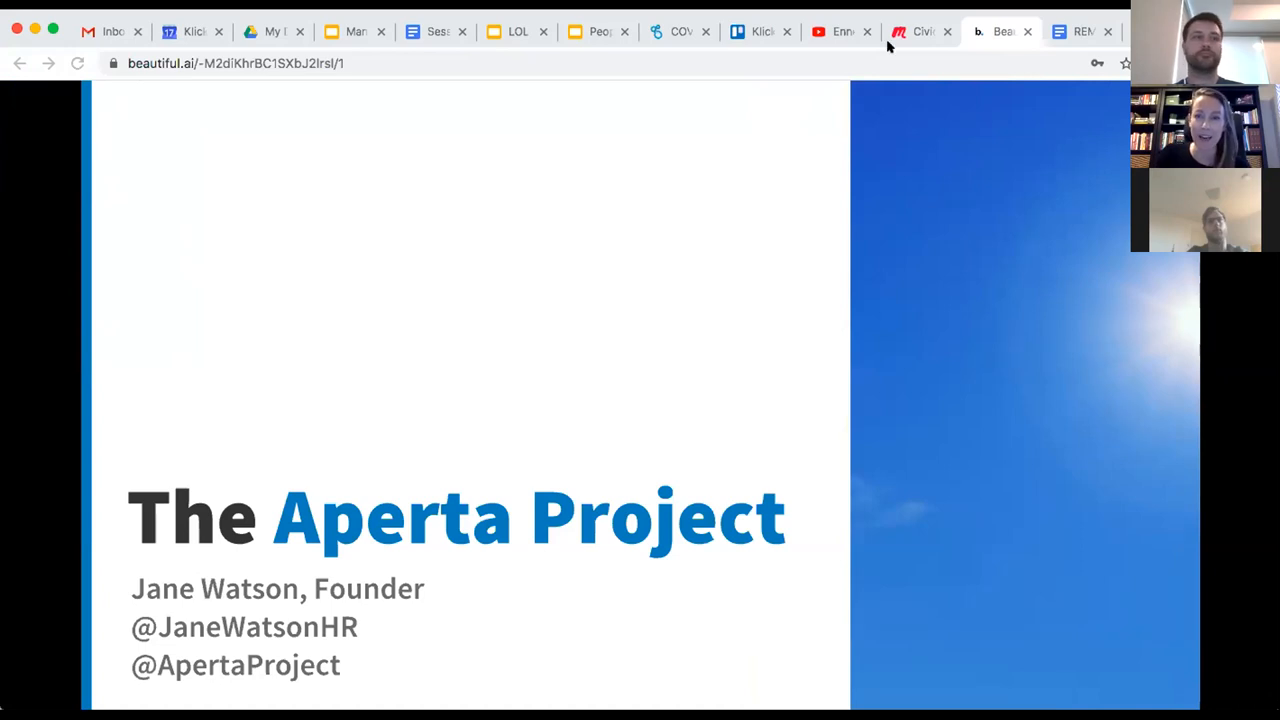
{"action": "mouse_move", "coordinate": [912, 80]}
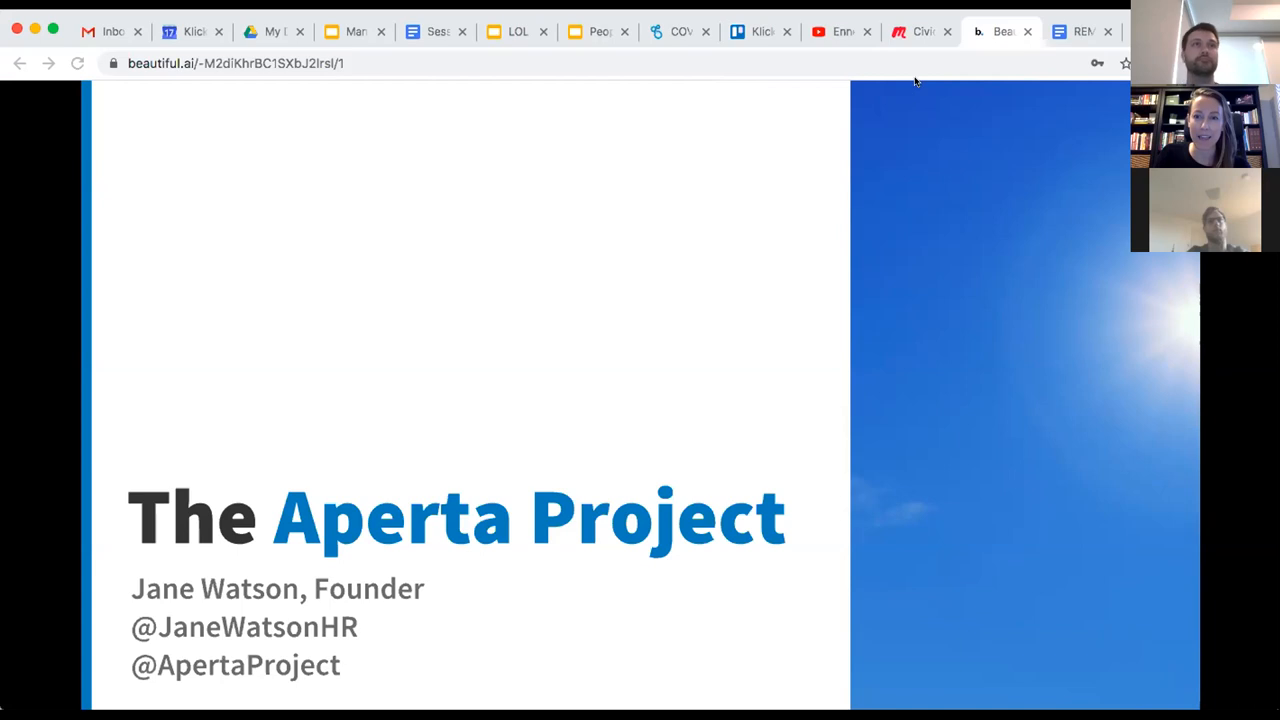
{"action": "mouse_move", "coordinate": [630, 364]}
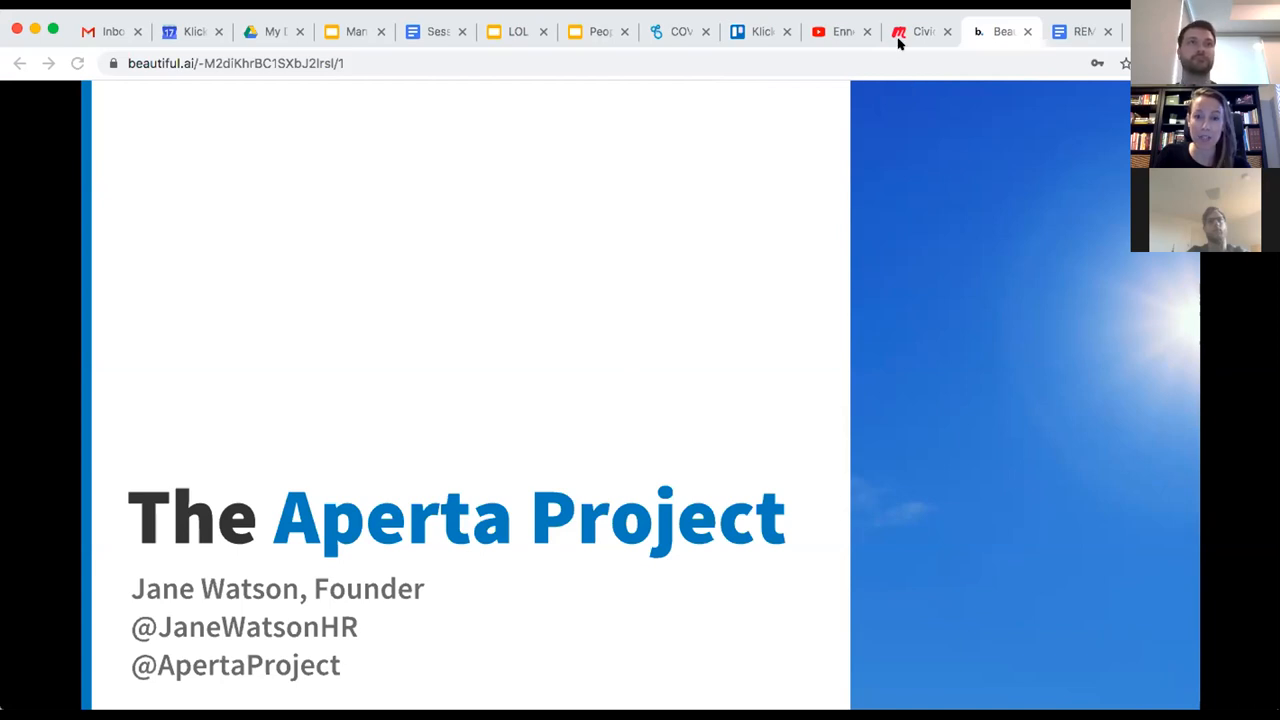
{"action": "mouse_move", "coordinate": [896, 68]}
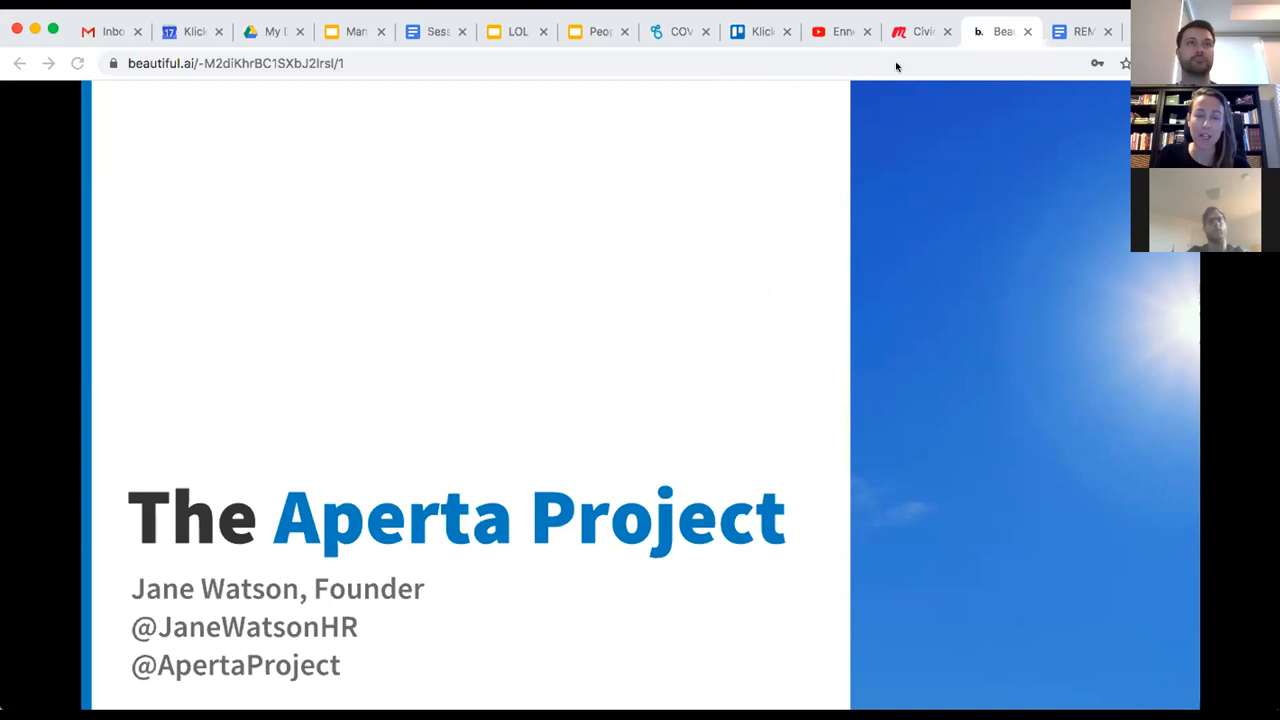
{"action": "mouse_move", "coordinate": [656, 336]}
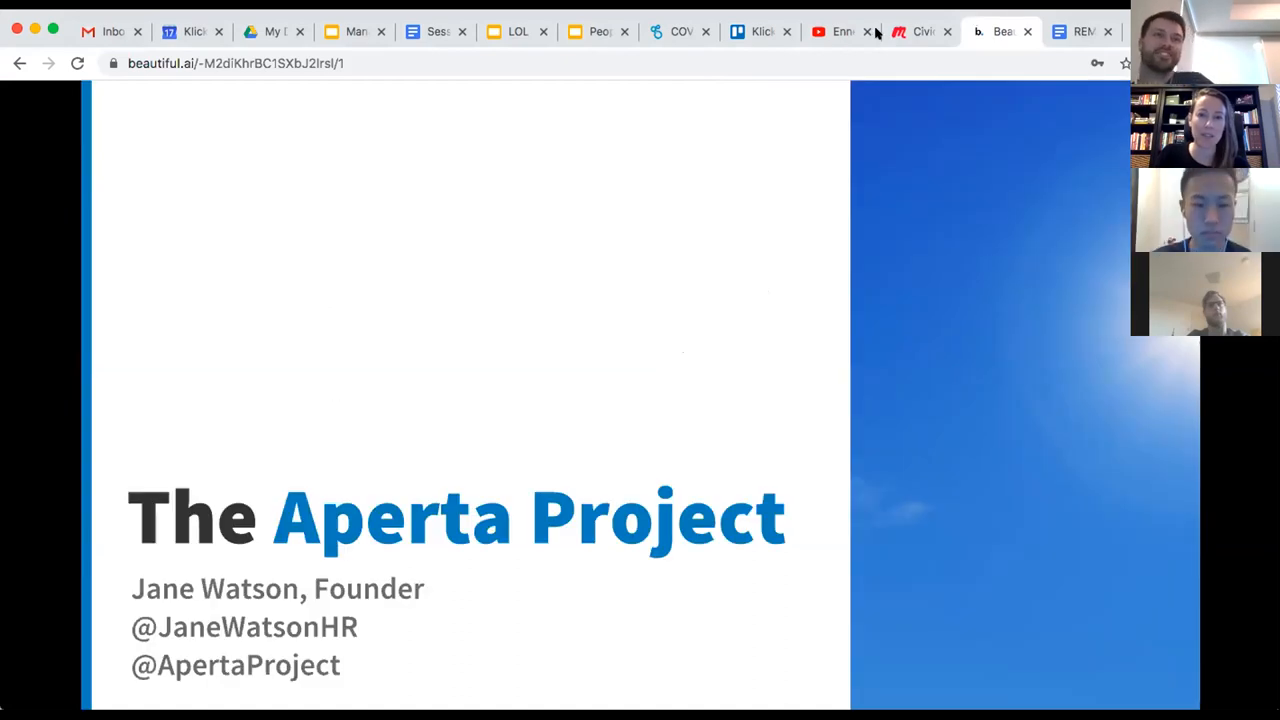
{"action": "mouse_move", "coordinate": [898, 32]}
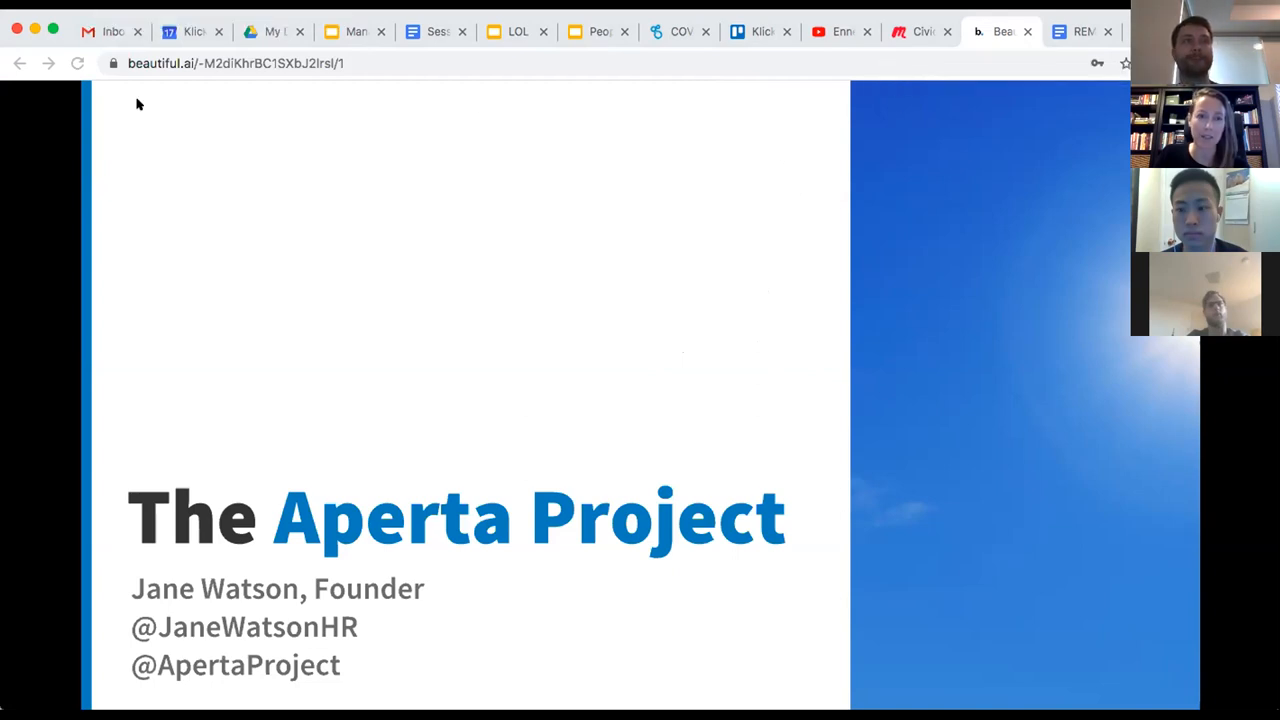
{"action": "mouse_move", "coordinate": [296, 218]}
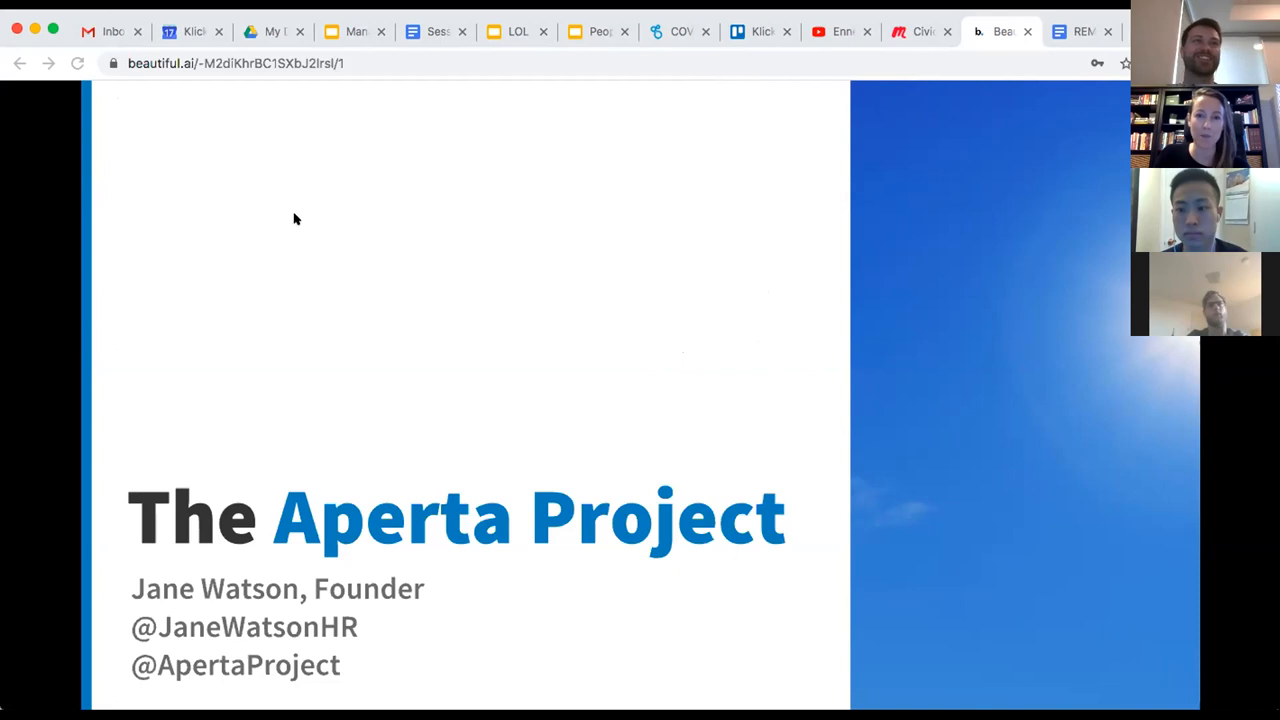
{"action": "mouse_move", "coordinate": [112, 260]}
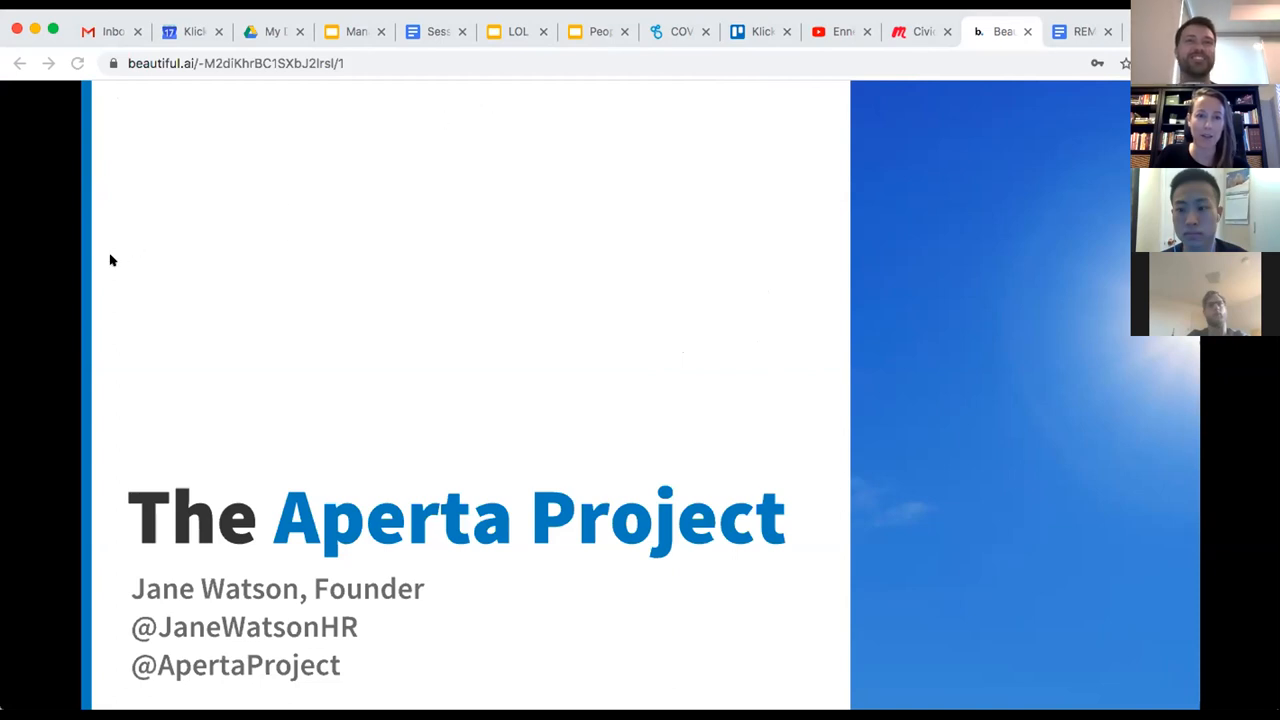
{"action": "mouse_move", "coordinate": [516, 442]}
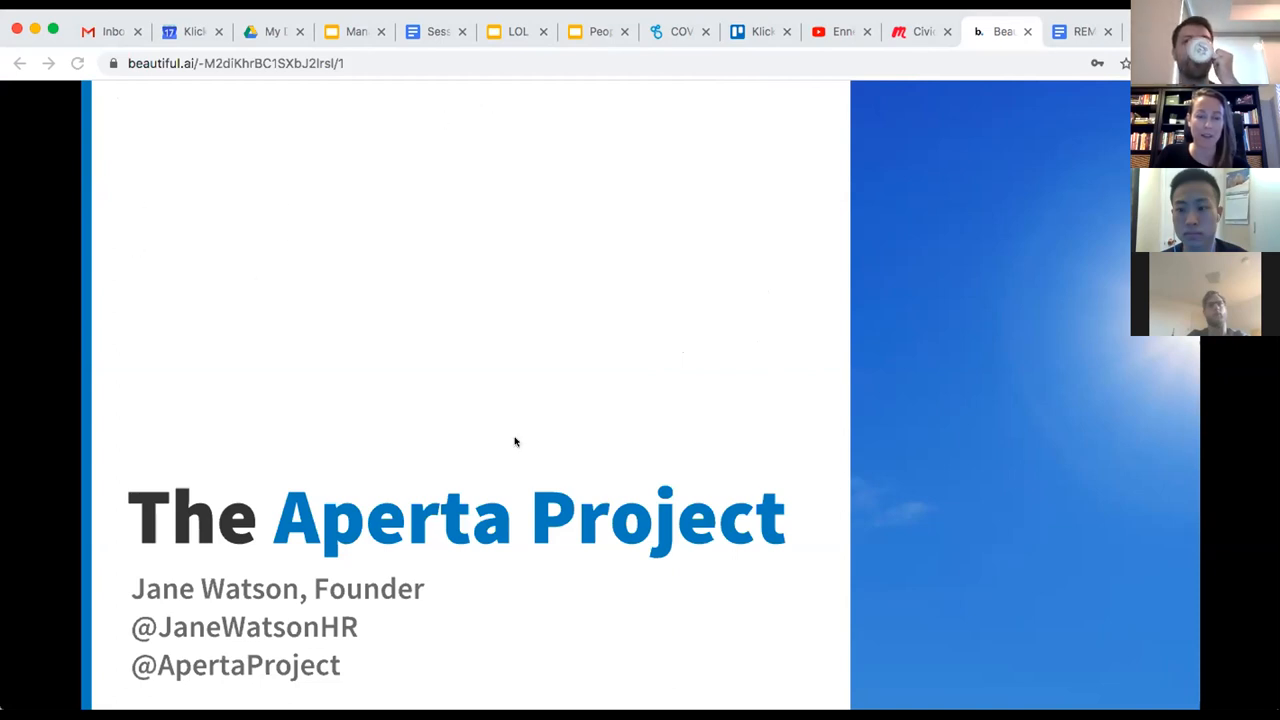
{"action": "mouse_move", "coordinate": [730, 480]}
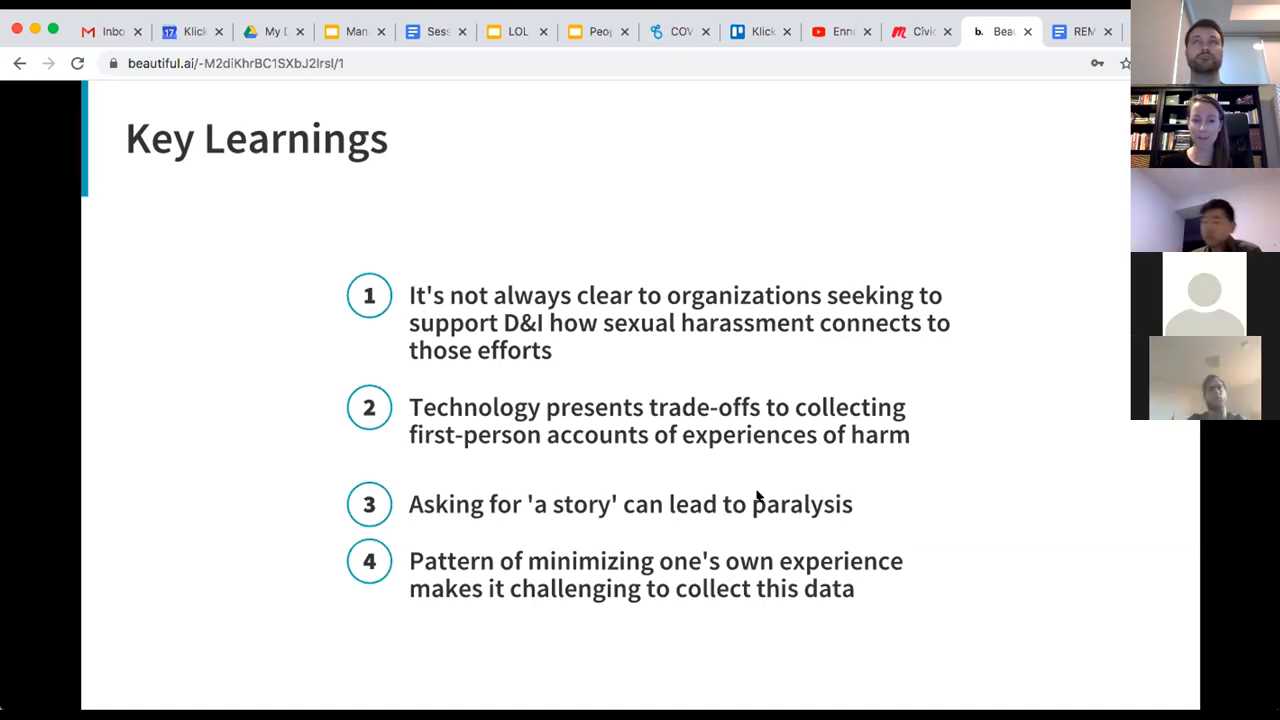
{"action": "mouse_move", "coordinate": [956, 536]}
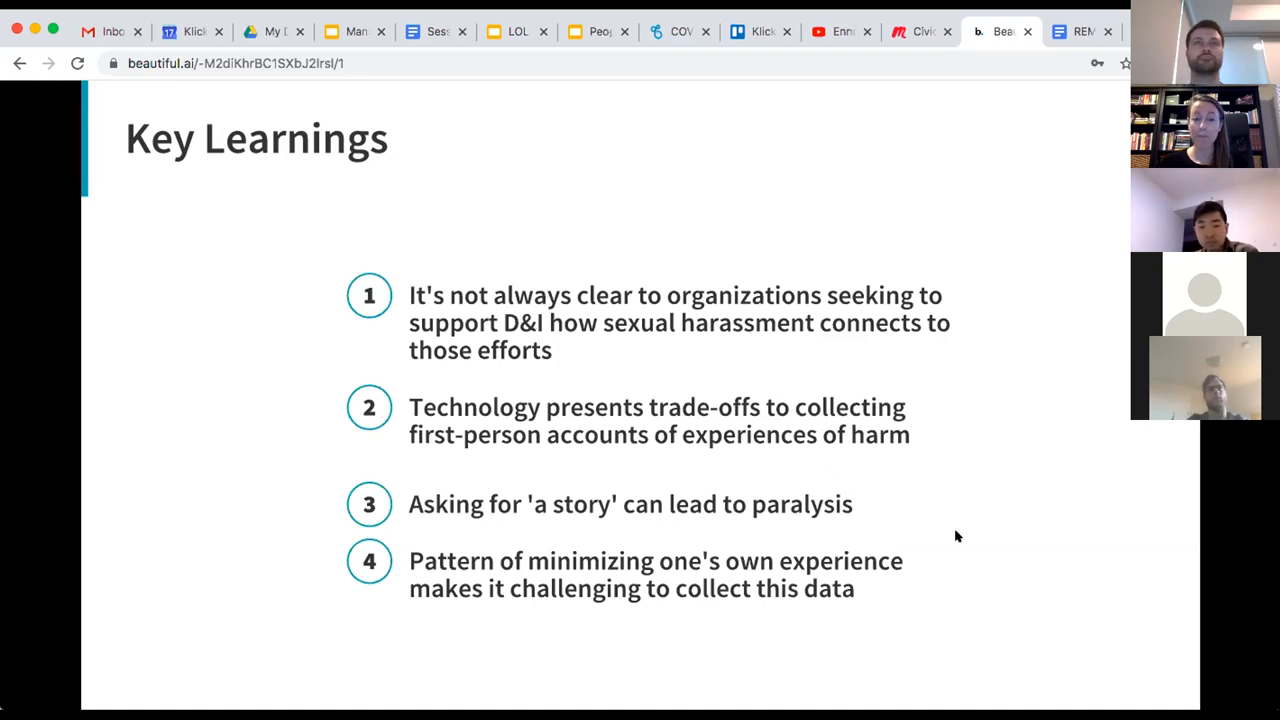
{"action": "mouse_move", "coordinate": [964, 544]}
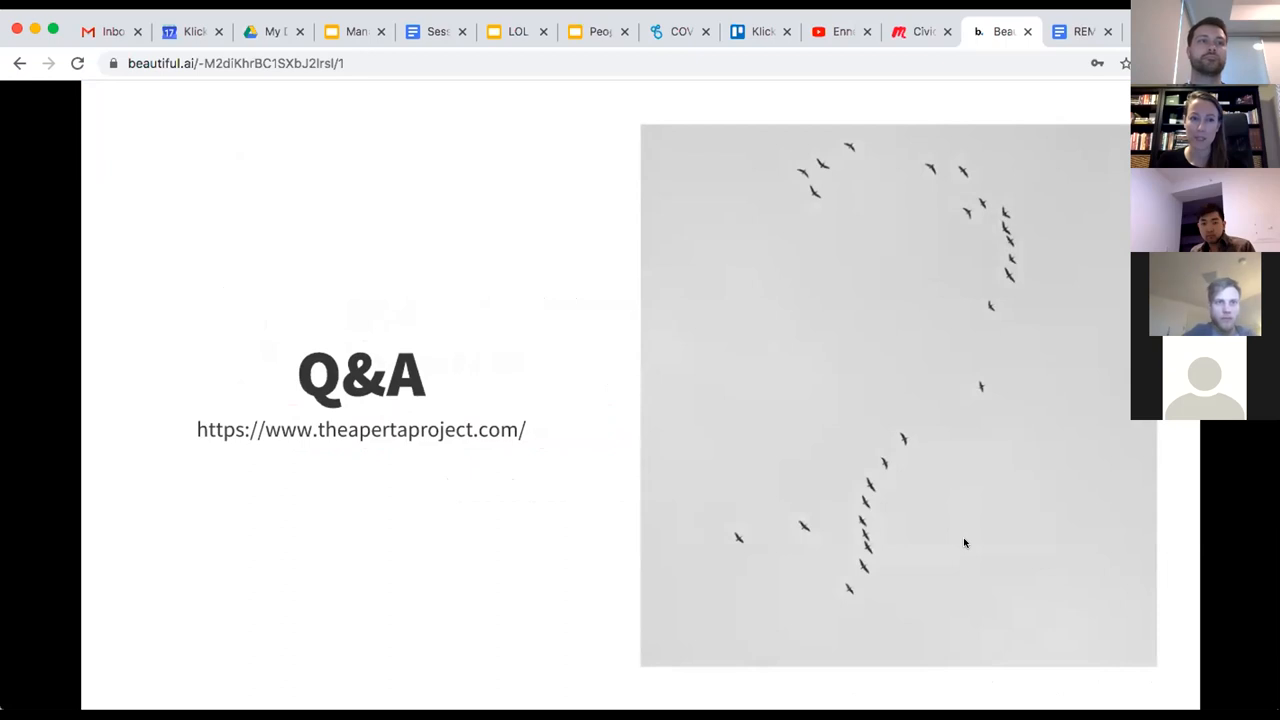
{"action": "mouse_move", "coordinate": [296, 480]}
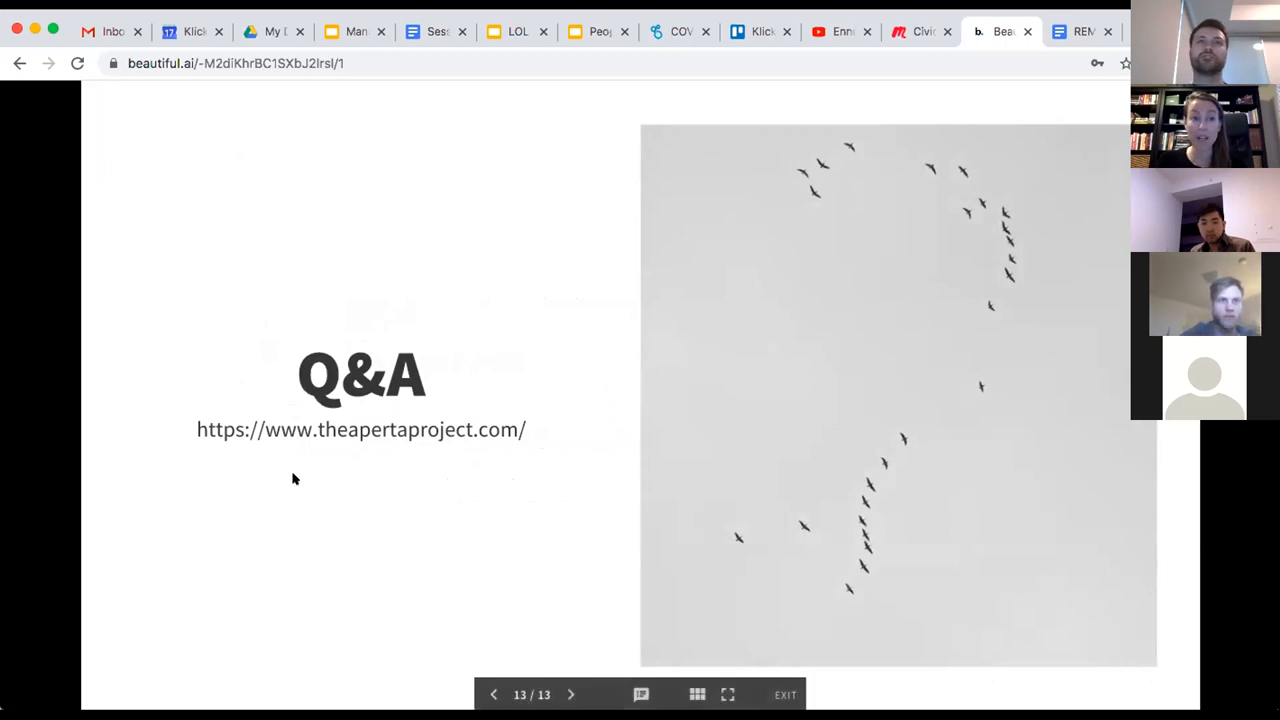
{"action": "mouse_move", "coordinate": [358, 176]}
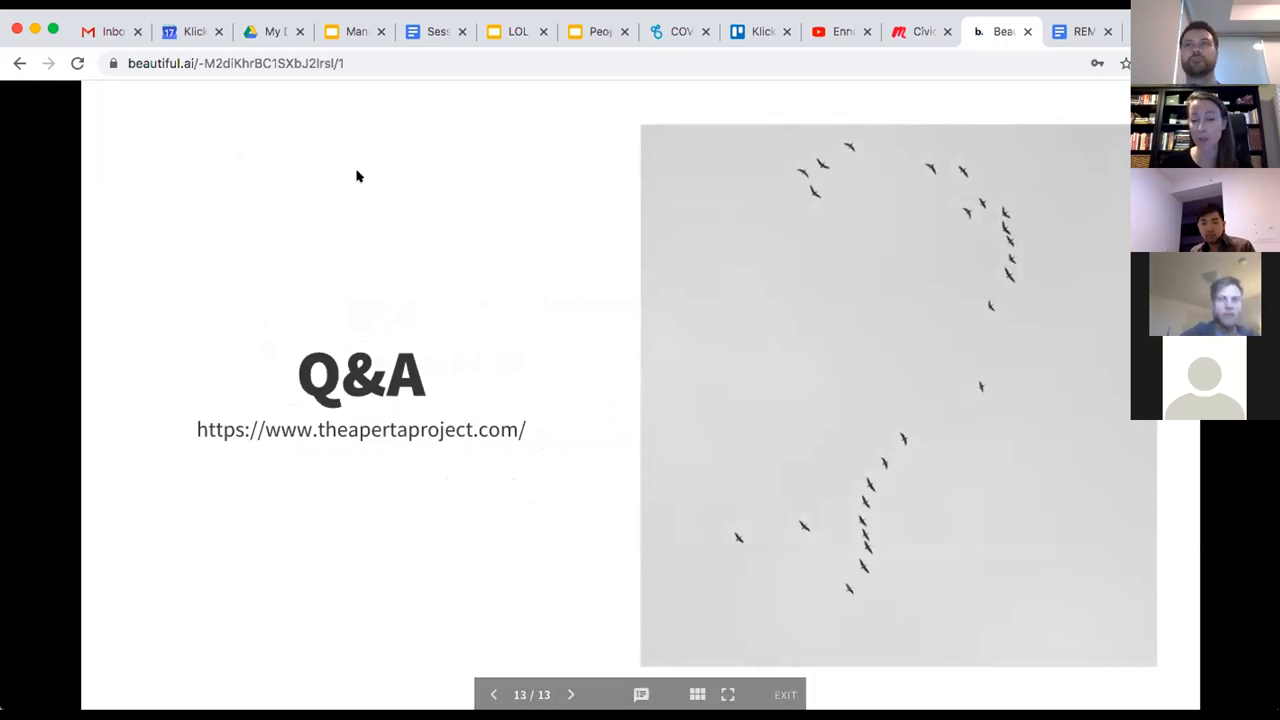
{"action": "mouse_move", "coordinate": [228, 276]}
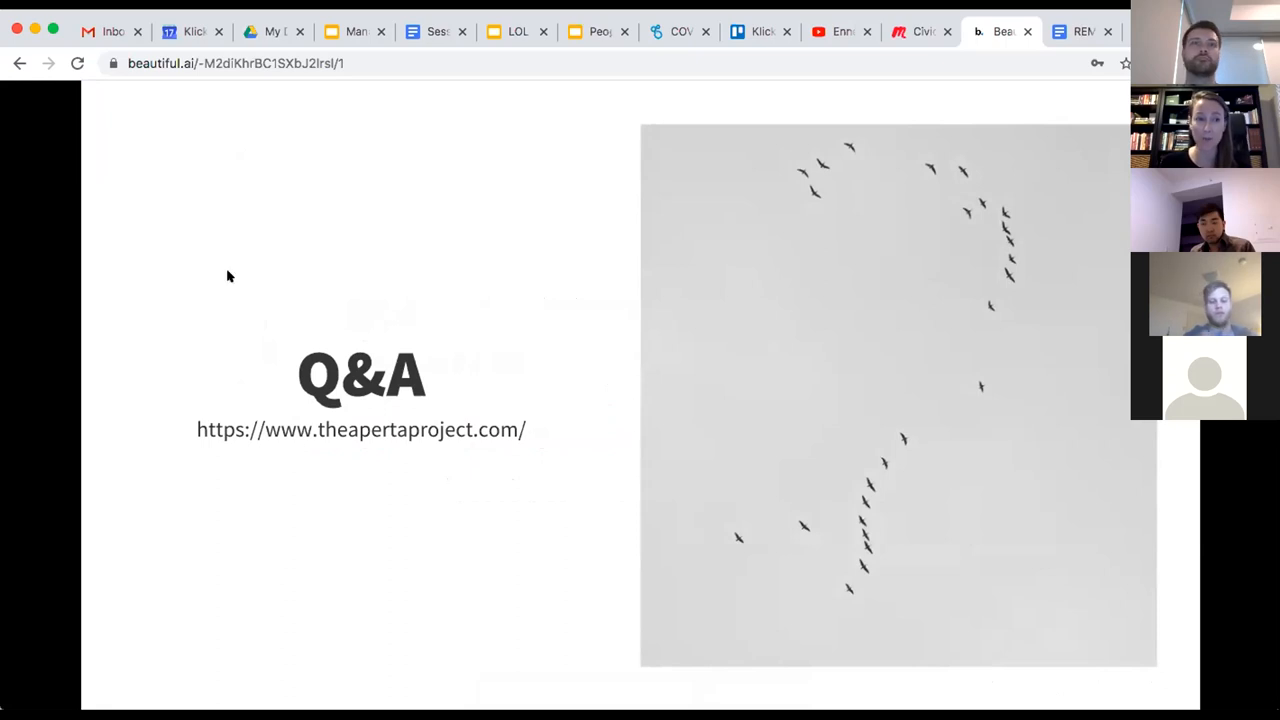
{"action": "mouse_move", "coordinate": [526, 224]}
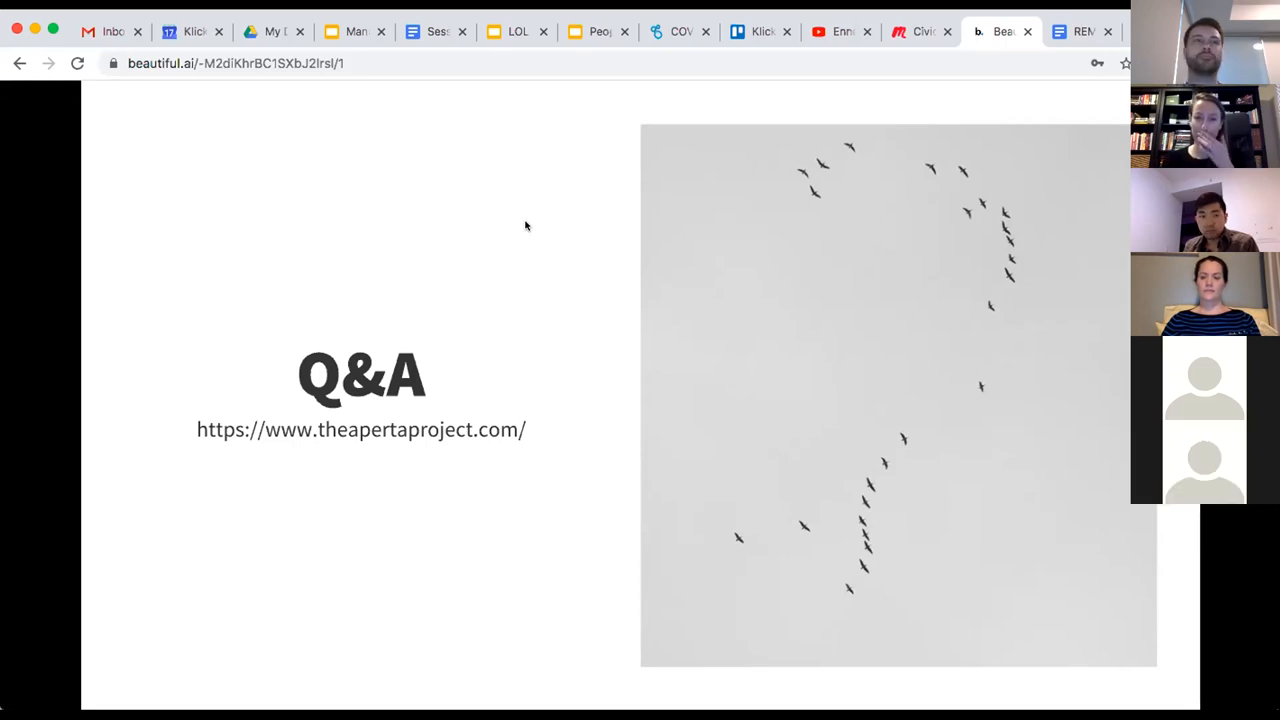
{"action": "mouse_move", "coordinate": [392, 140]}
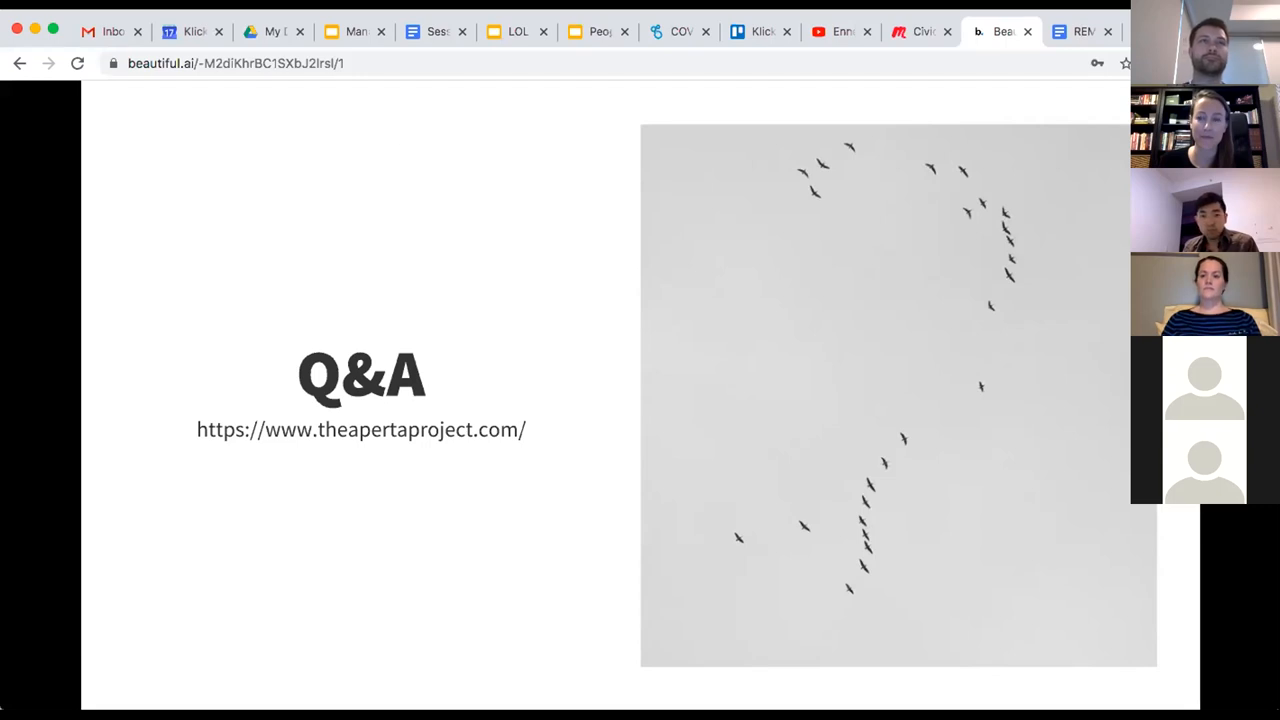
{"action": "mouse_move", "coordinate": [958, 308]}
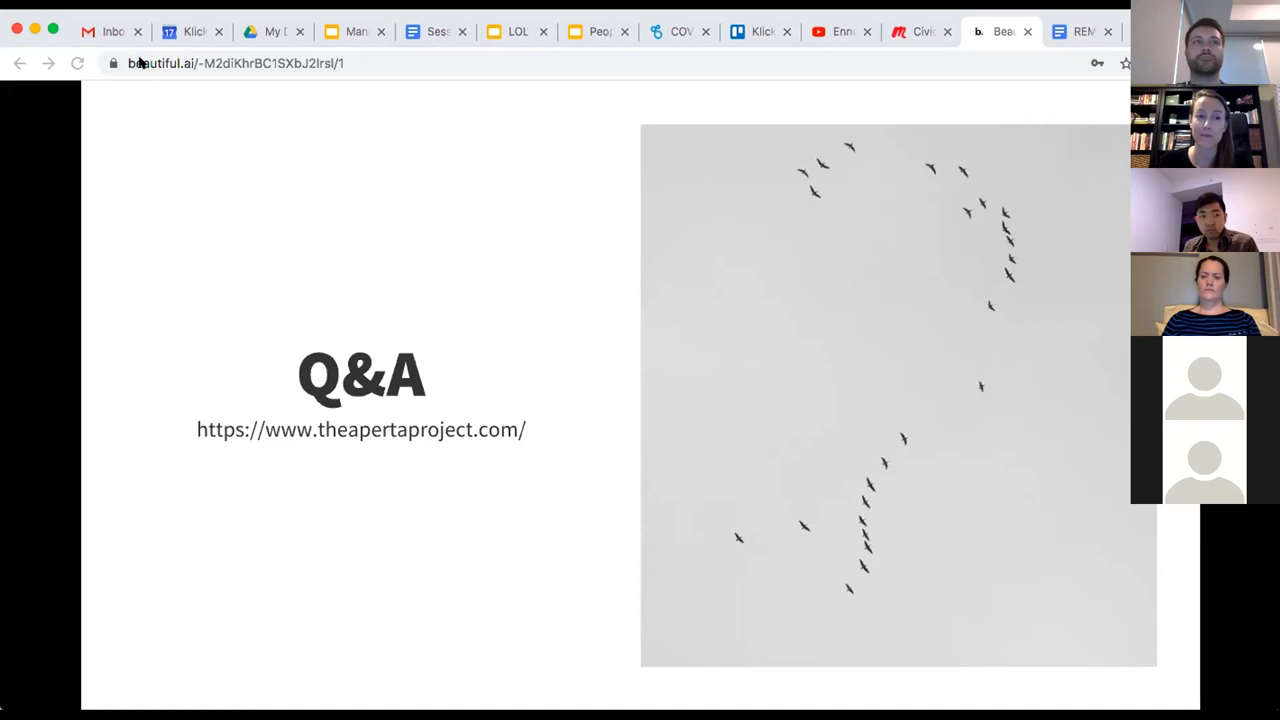
{"action": "mouse_move", "coordinate": [342, 252]}
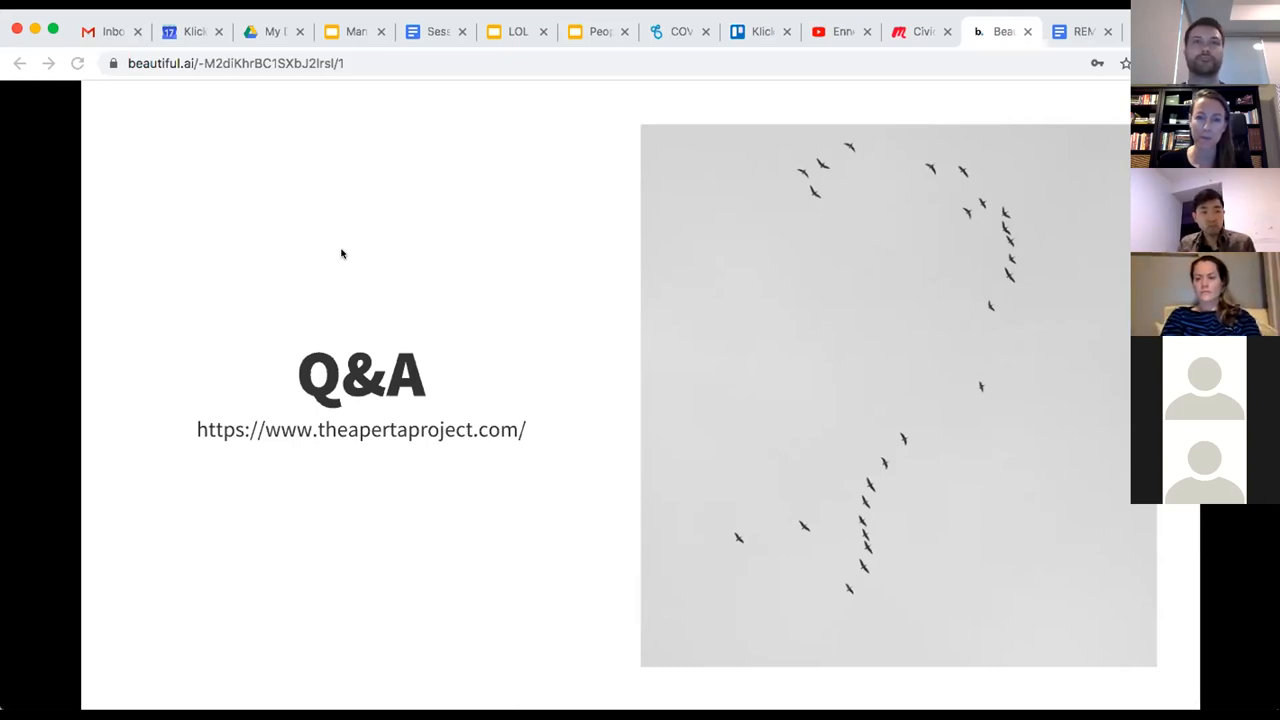
{"action": "mouse_move", "coordinate": [324, 172]}
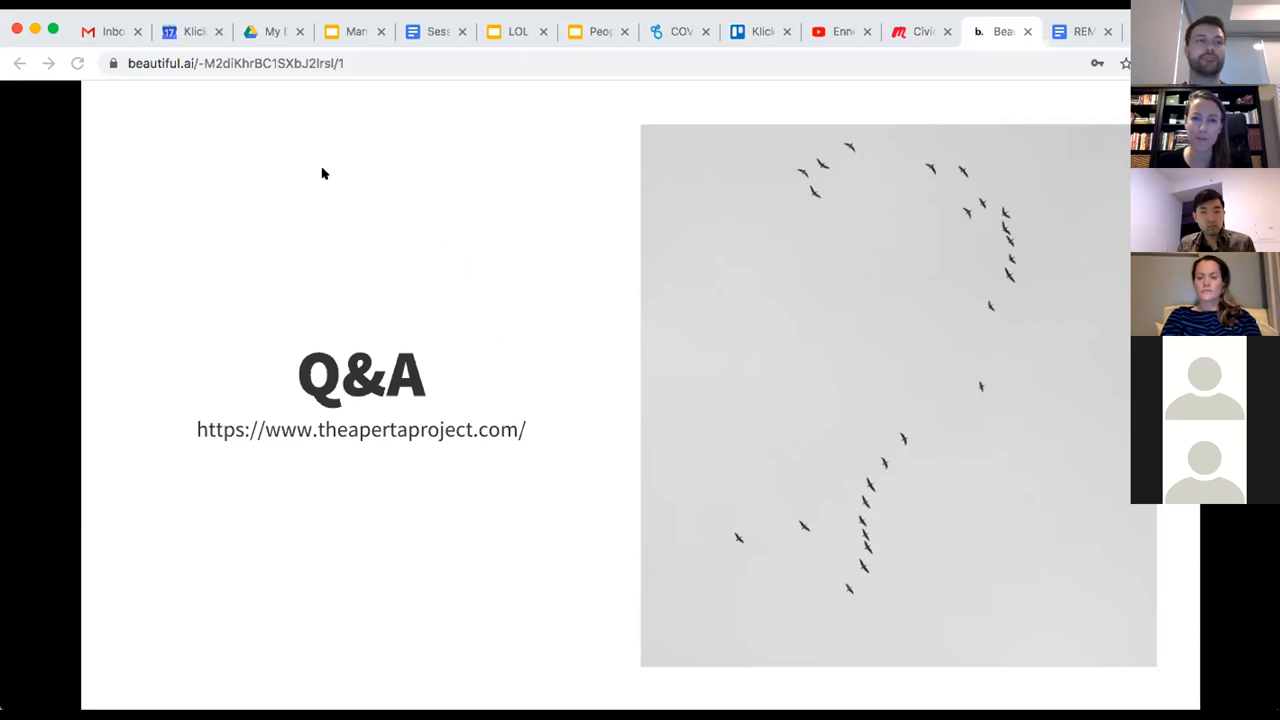
{"action": "mouse_move", "coordinate": [408, 396]}
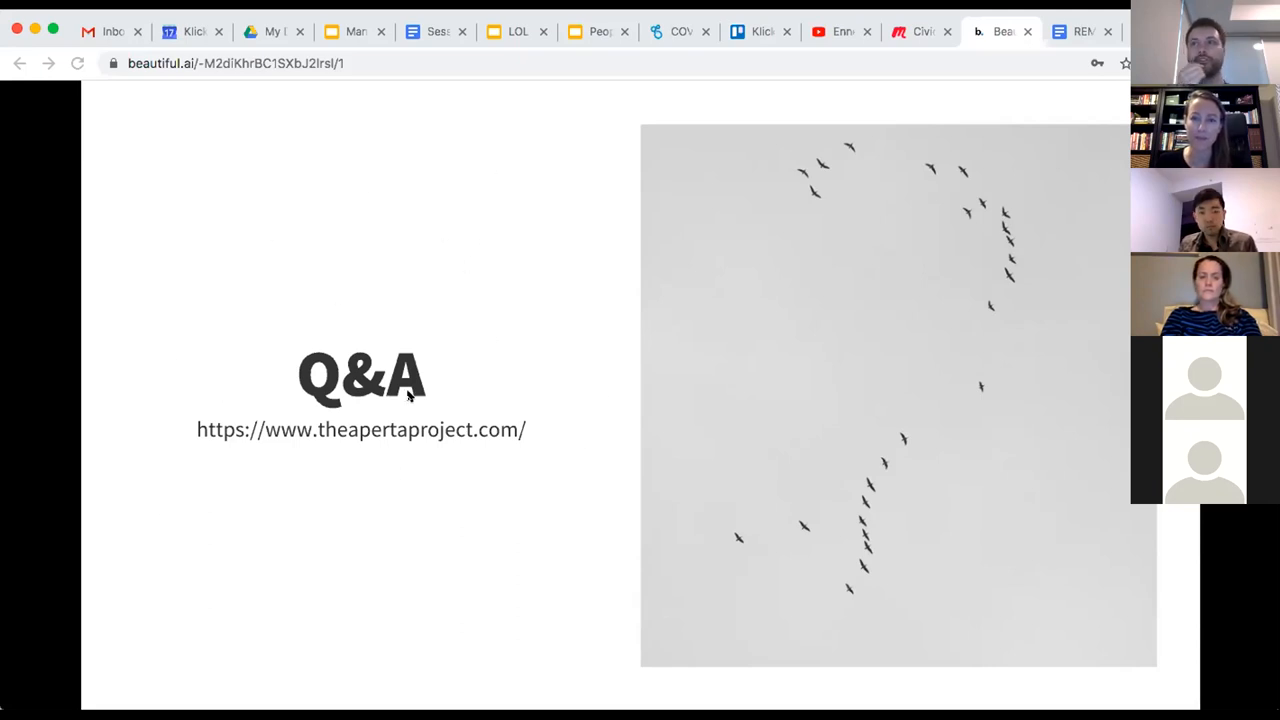
{"action": "mouse_move", "coordinate": [588, 348]}
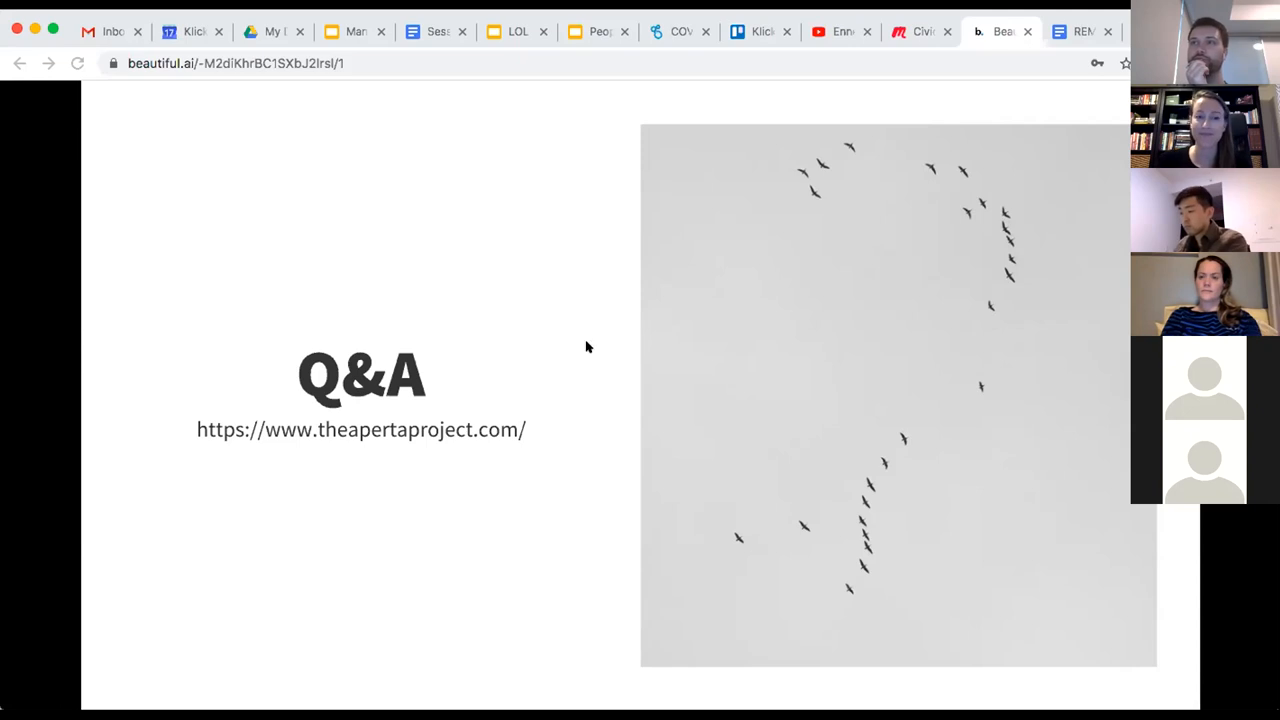
{"action": "mouse_move", "coordinate": [308, 468]}
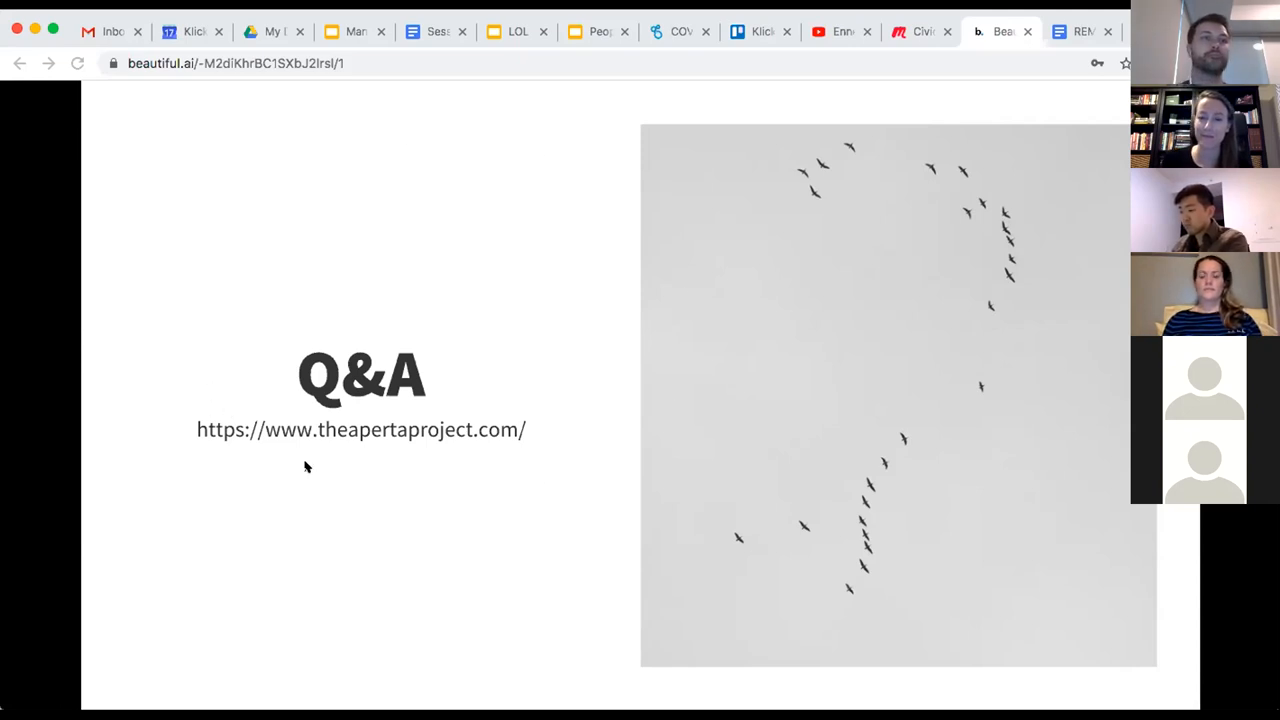
{"action": "mouse_move", "coordinate": [560, 550]}
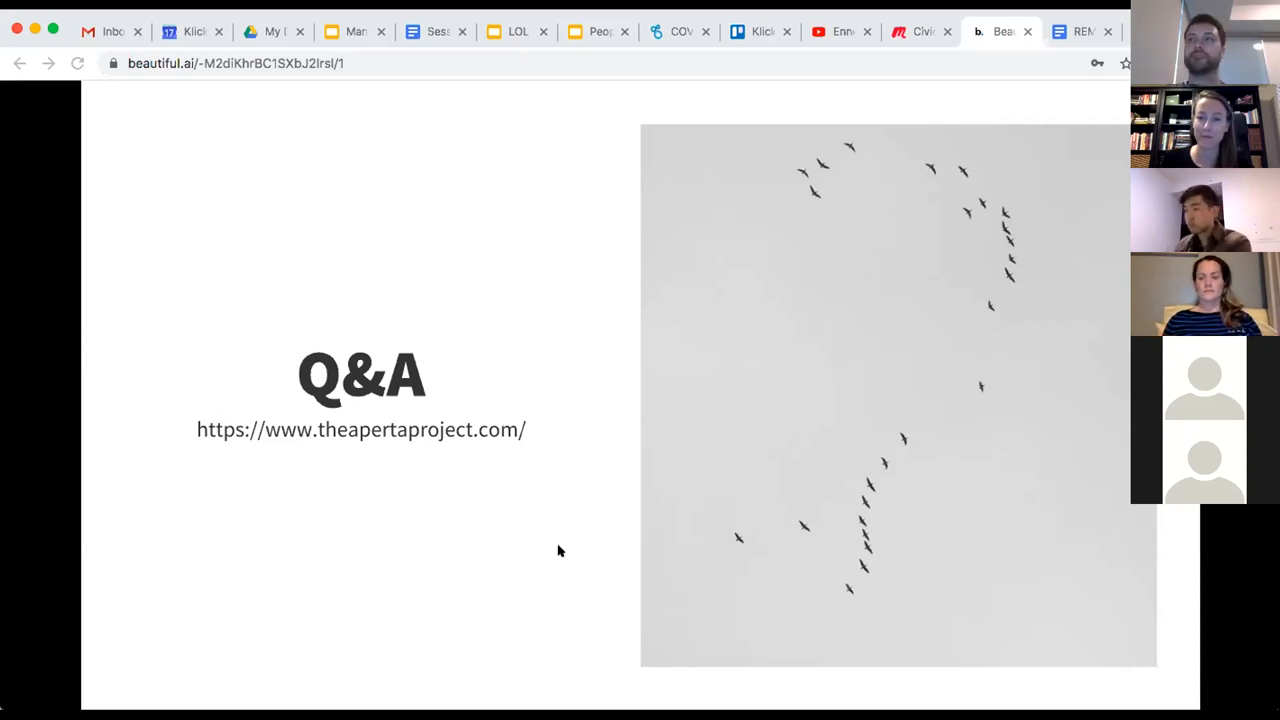
{"action": "mouse_move", "coordinate": [536, 480]}
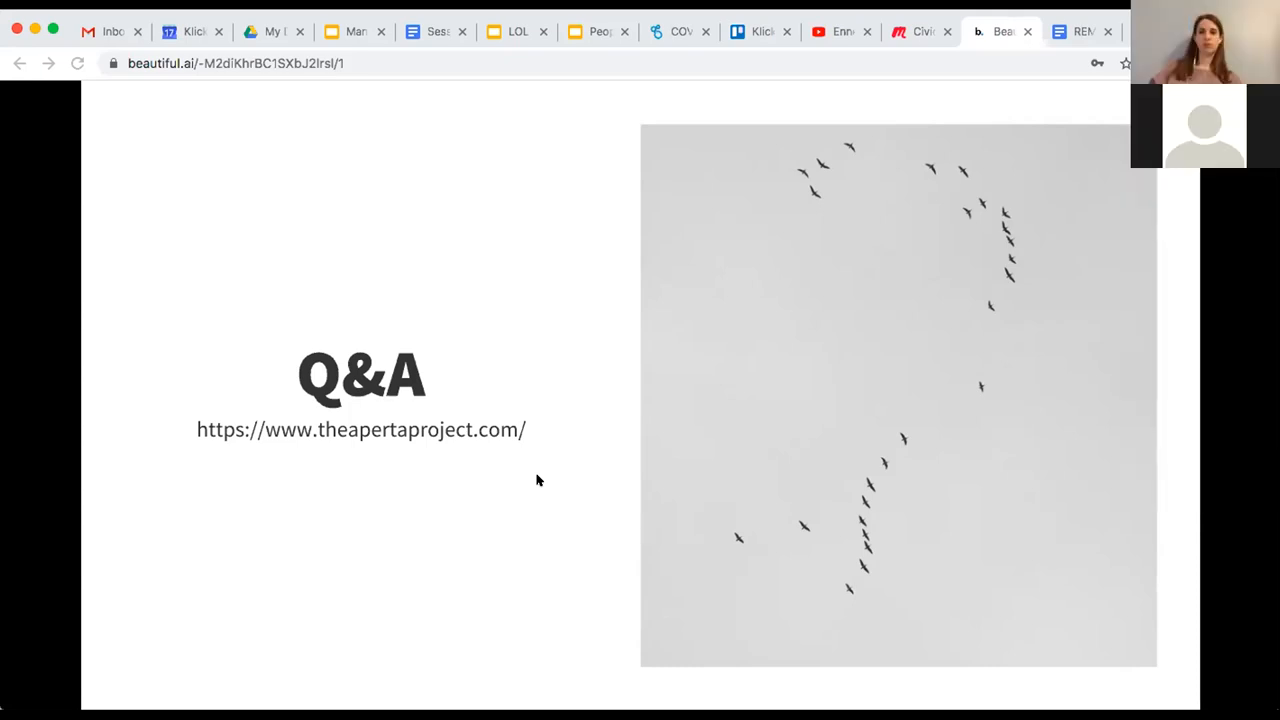
{"action": "left_click", "coordinate": [1220, 32]}
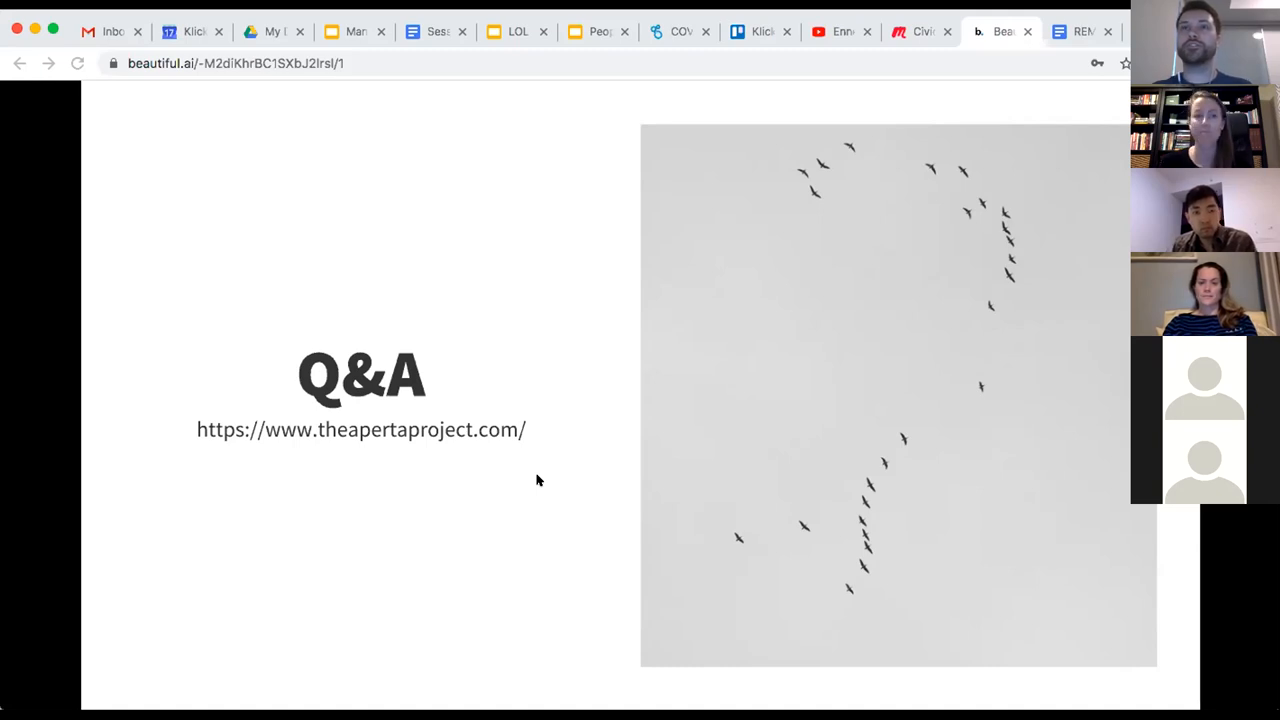
{"action": "mouse_move", "coordinate": [324, 318]}
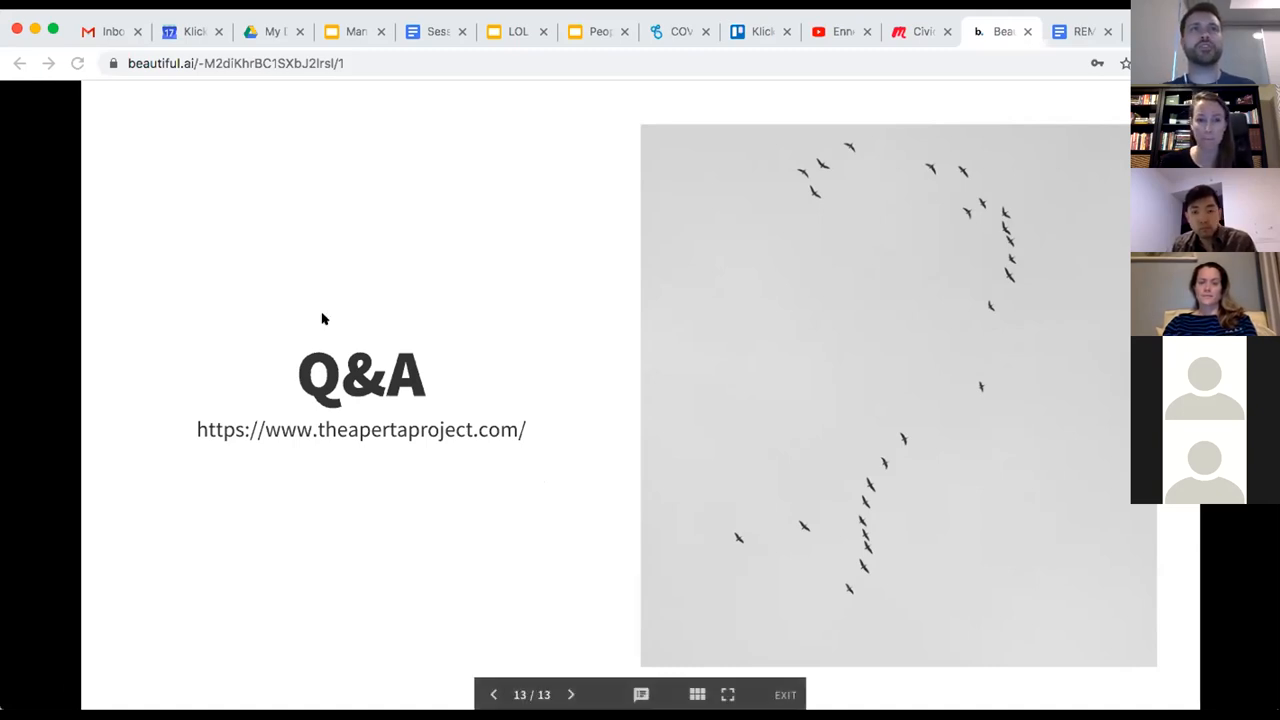
{"action": "mouse_move", "coordinate": [476, 332]}
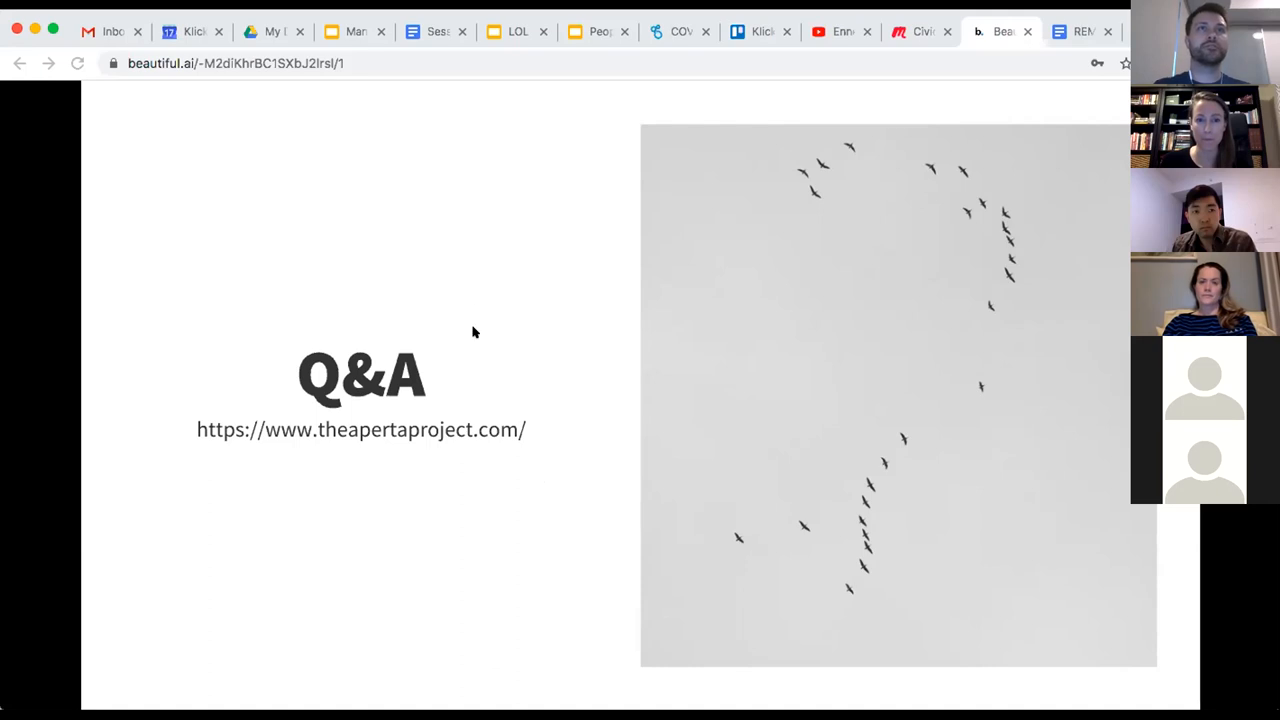
{"action": "mouse_move", "coordinate": [252, 232]}
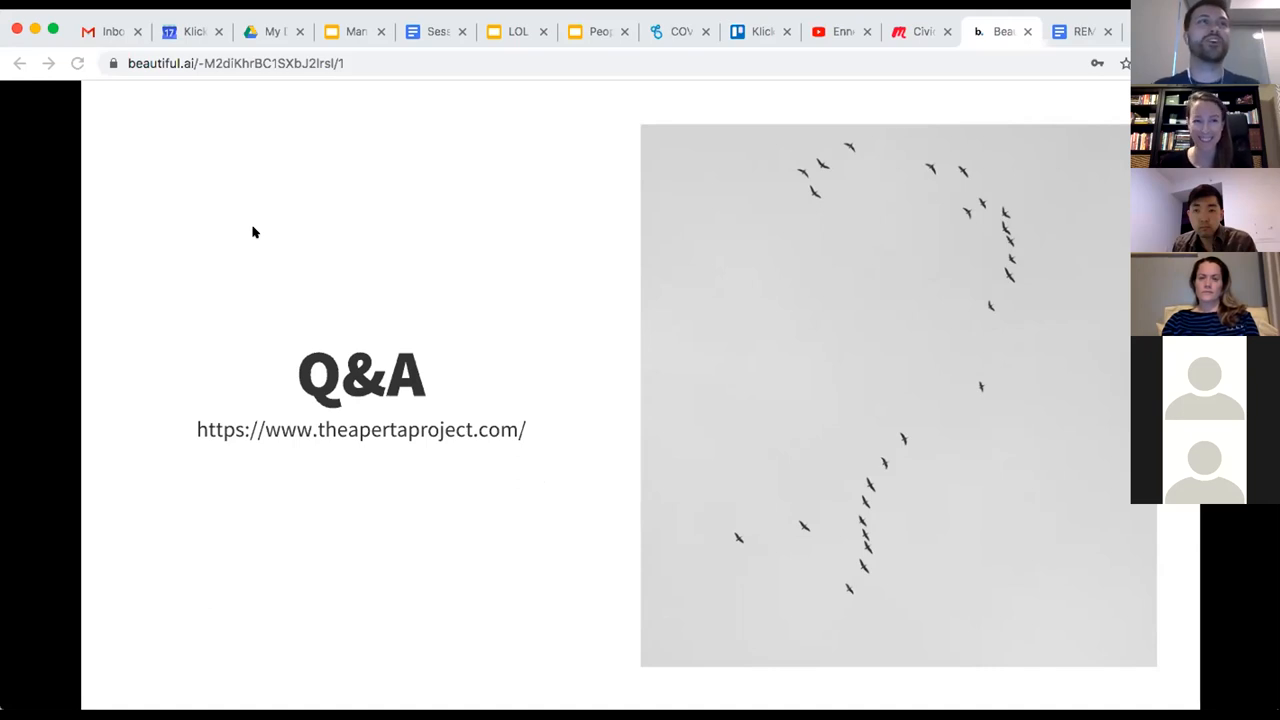
{"action": "mouse_move", "coordinate": [104, 74]}
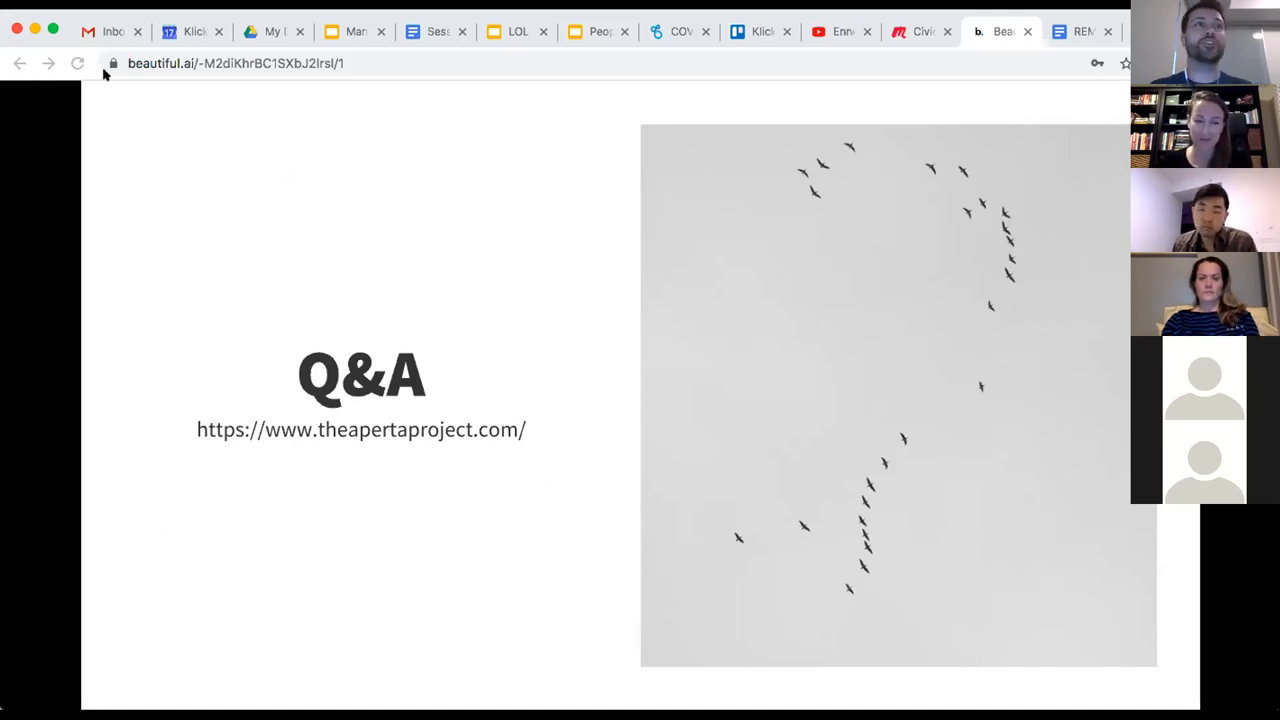
{"action": "mouse_move", "coordinate": [108, 208]}
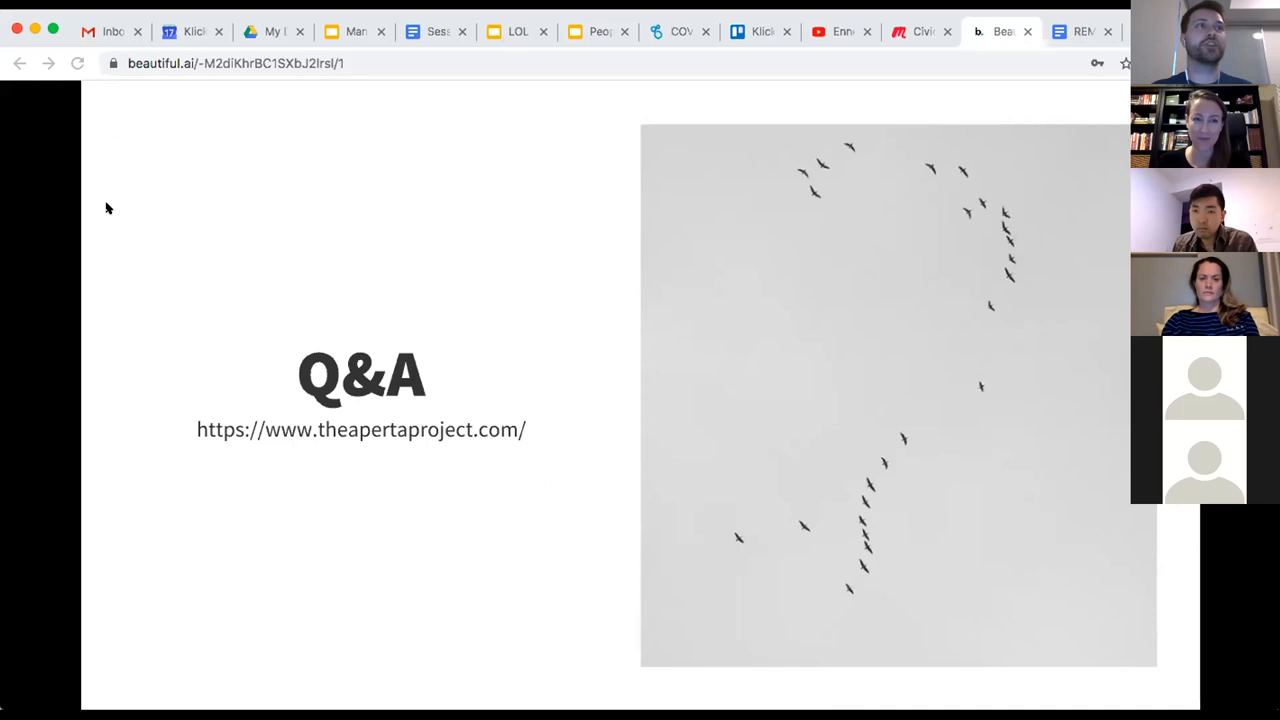